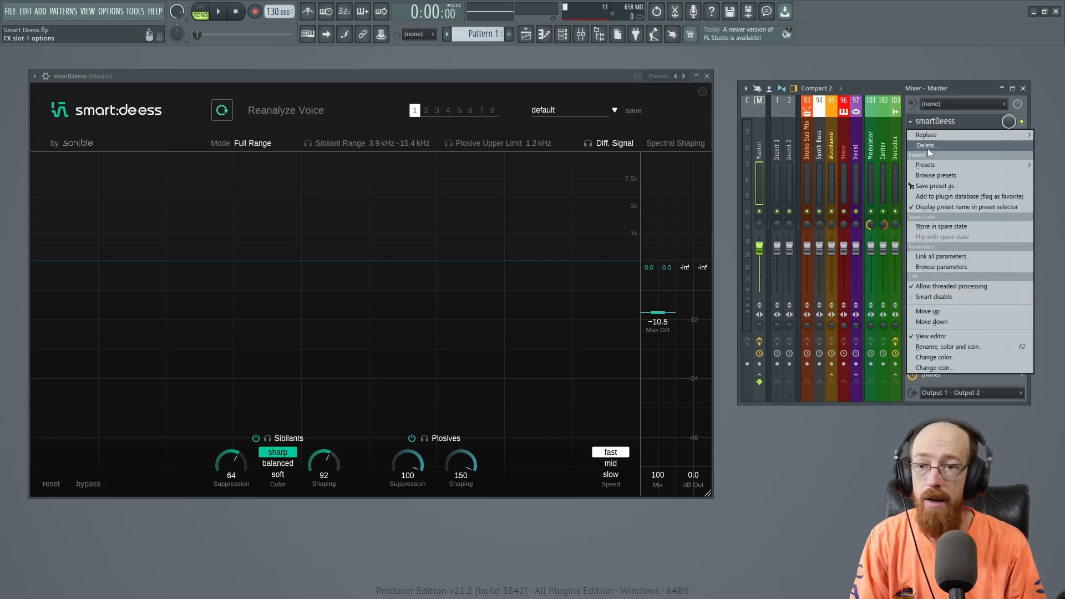
Remove the existing smart:deess from the master and reload a fresh one in slot 1
left_click(926, 144)
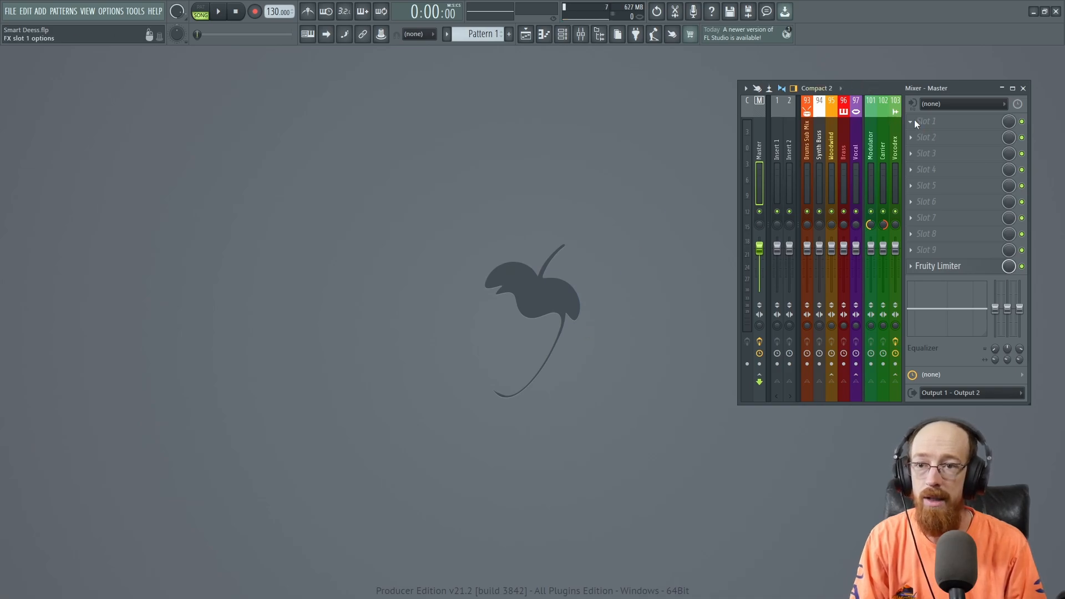
left_click(934, 121)
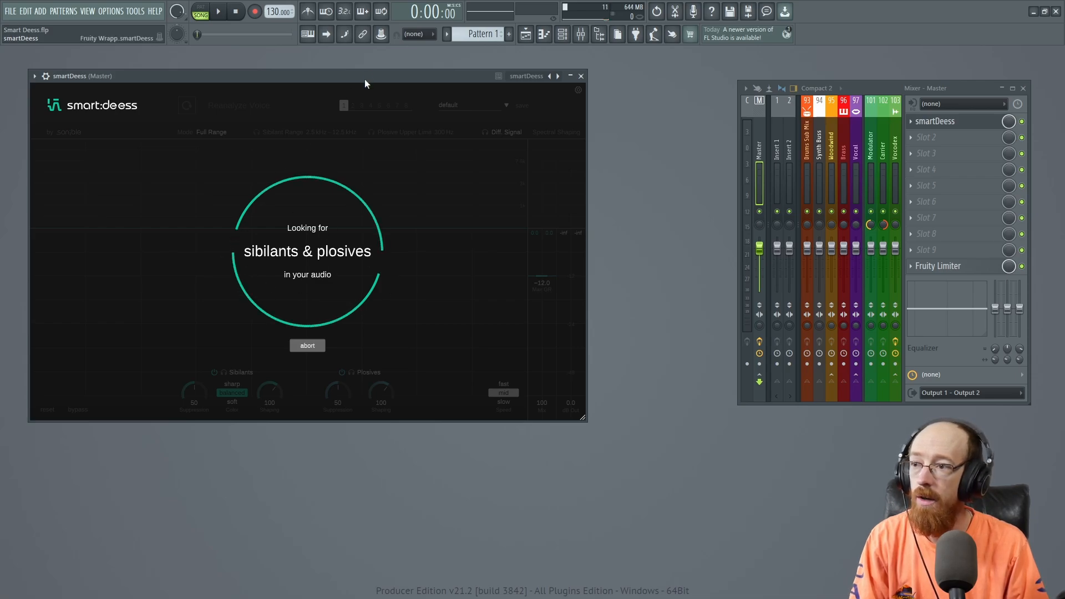
Play the vocal through the master so smart:deess analyzes it, then stop once analysis finishes
left_click(222, 13)
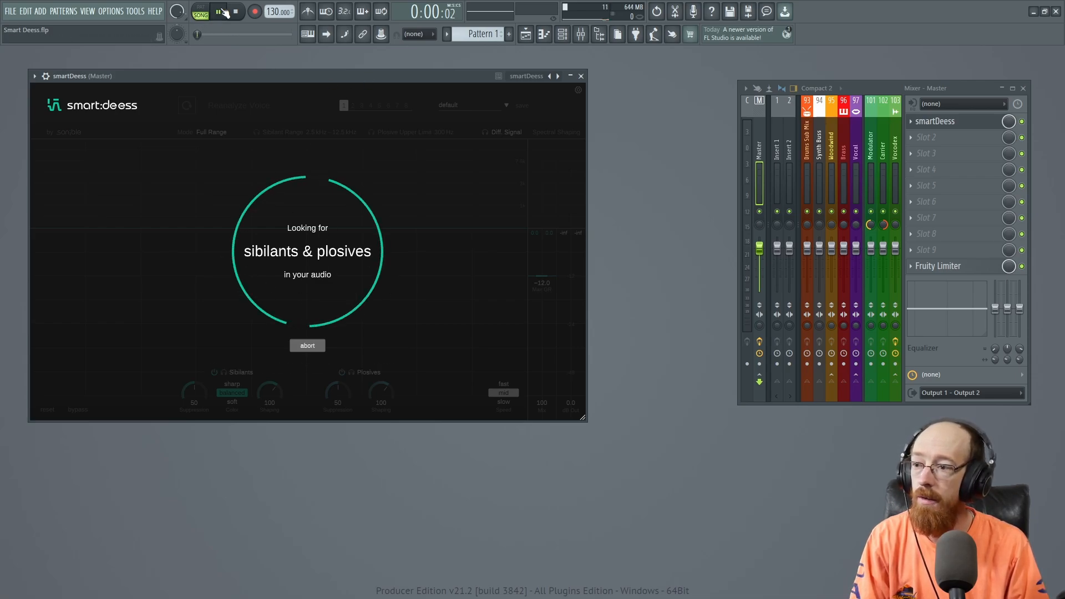
left_click(217, 11)
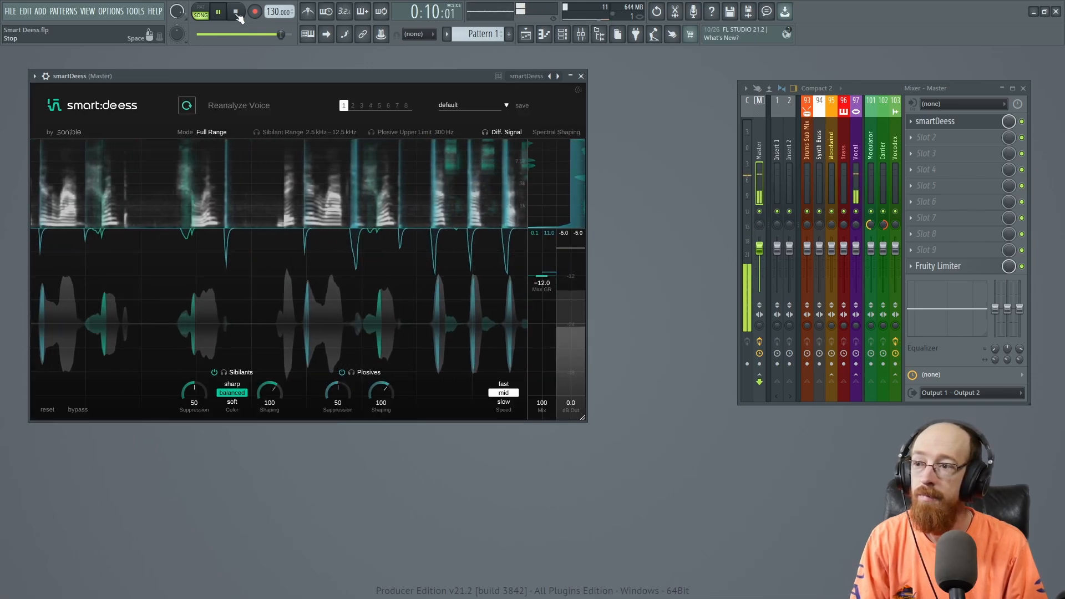
left_click(233, 11)
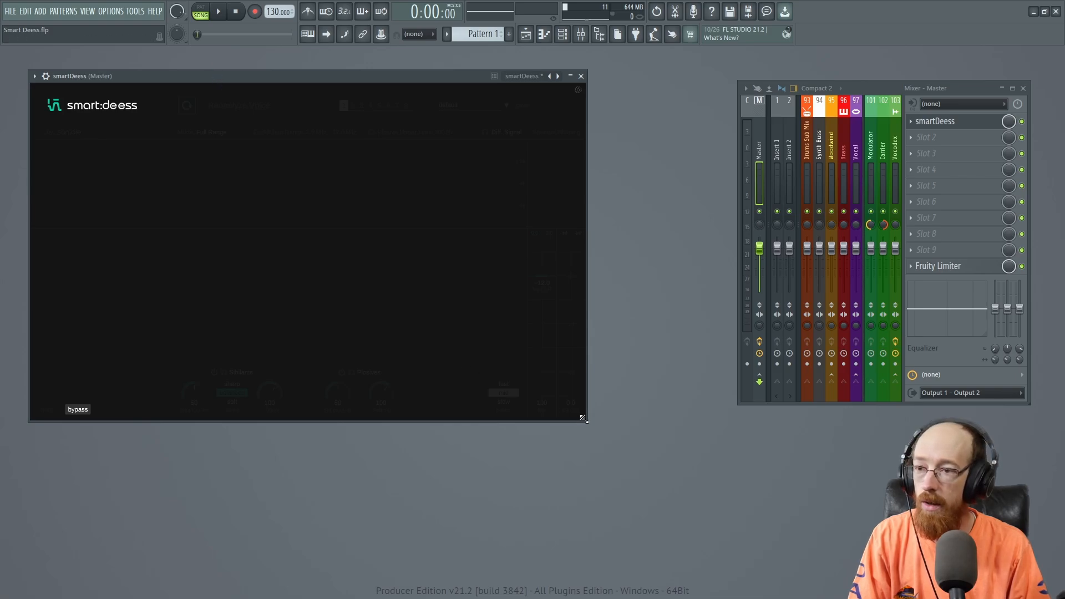
Enlarge the smart:deess plugin window by dragging its corner
left_click_drag(582, 420, 712, 497)
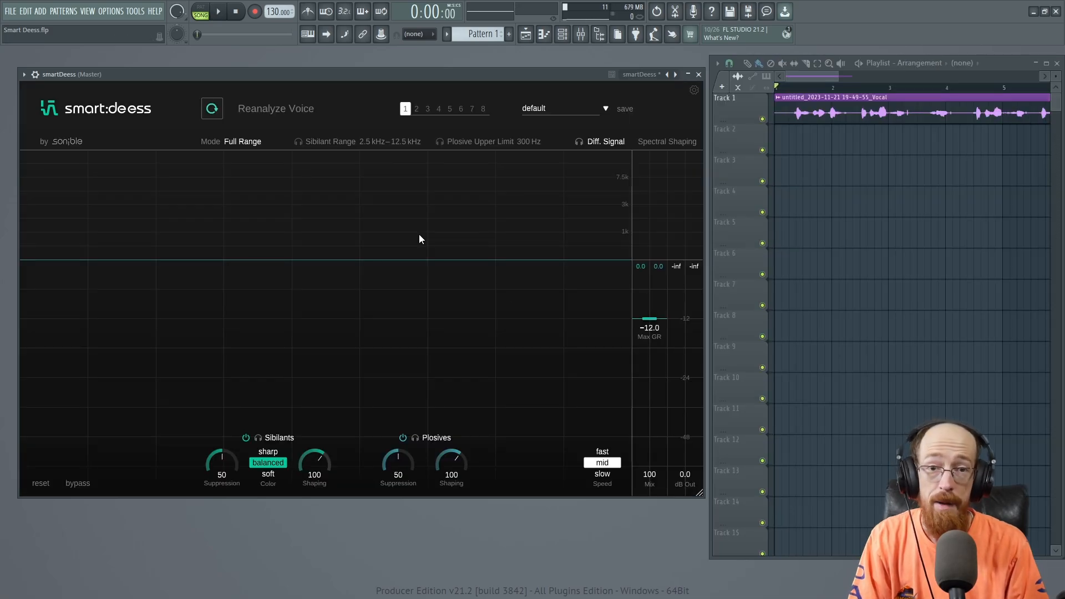
mouse_move(283, 441)
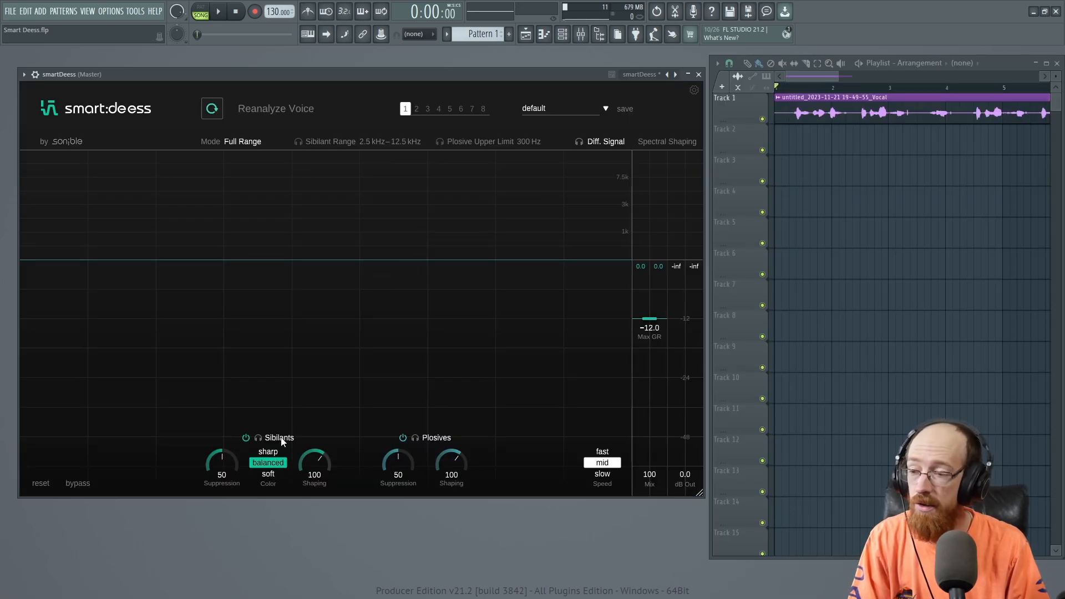
mouse_move(440, 437)
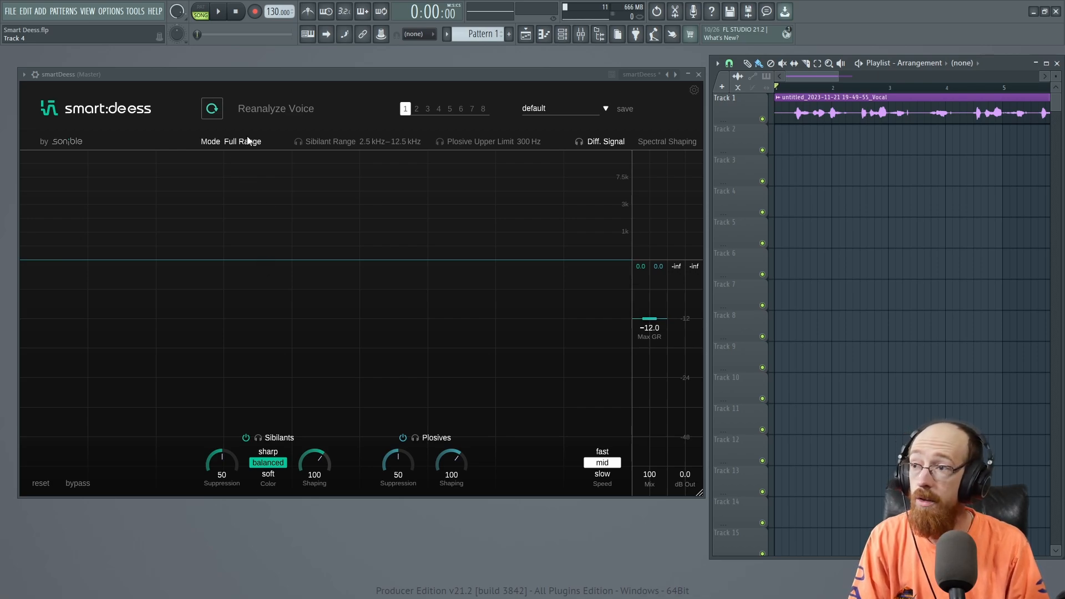
In split-band view set sibilant range 1.7–10.0 kHz and plosive upper limit 730 Hz, then return to full range
left_click(243, 142)
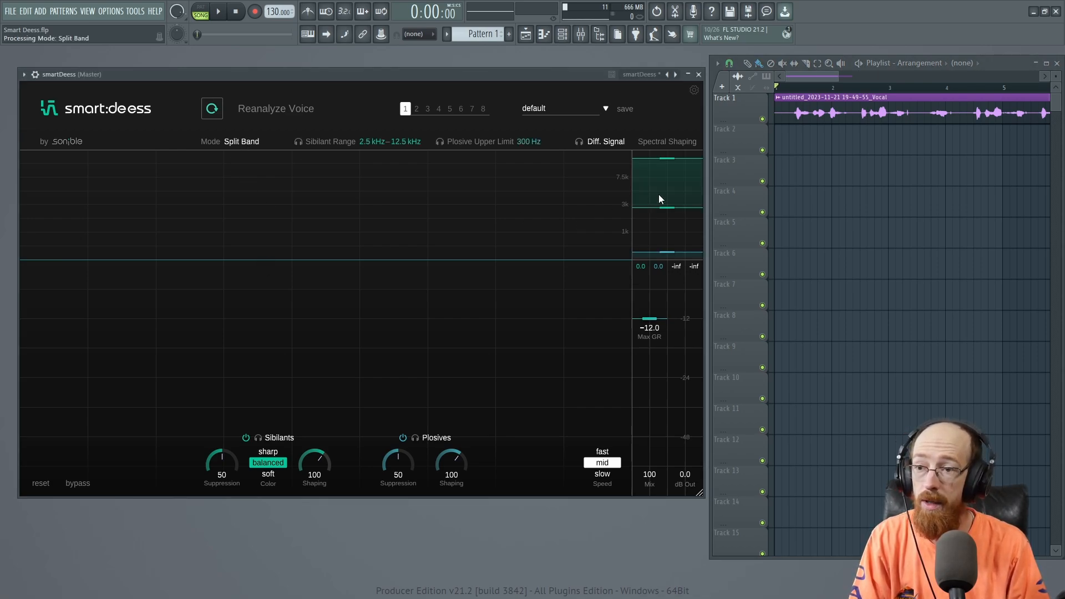
left_click_drag(669, 198, 669, 234)
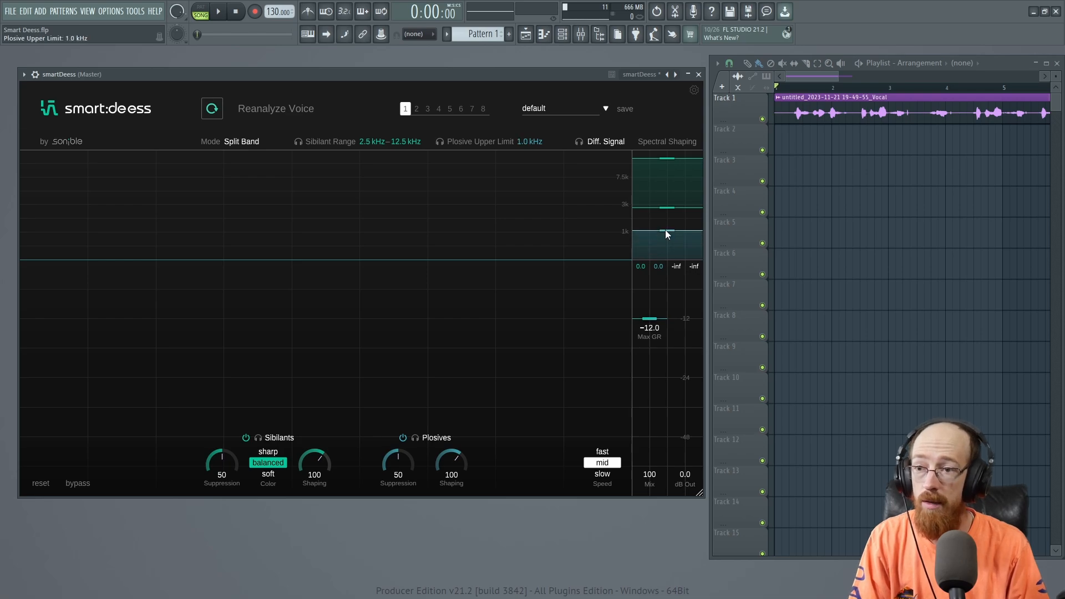
left_click_drag(669, 234, 668, 242)
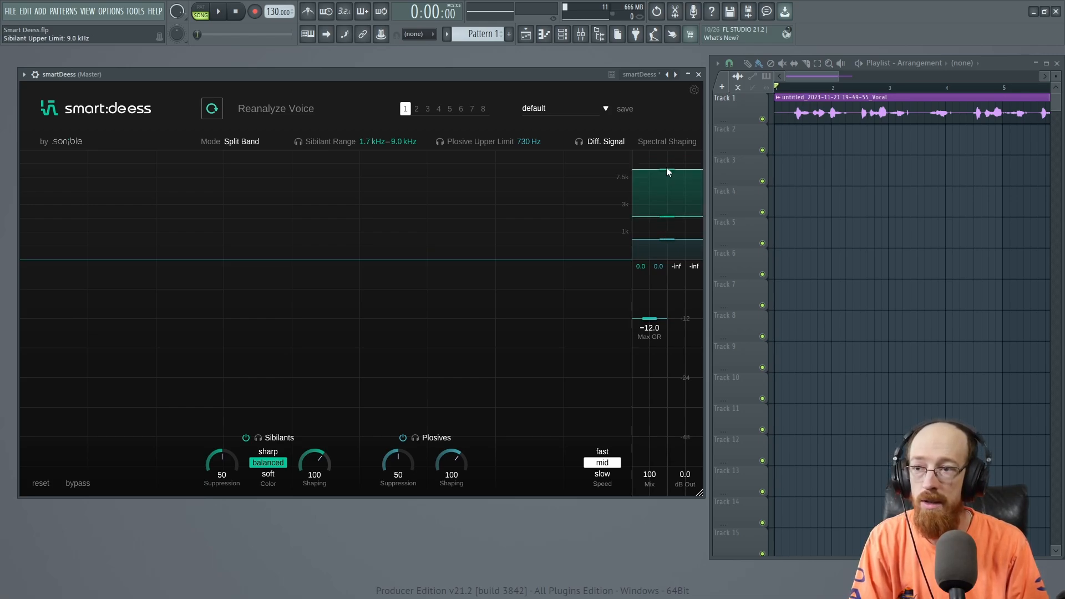
mouse_move(659, 164)
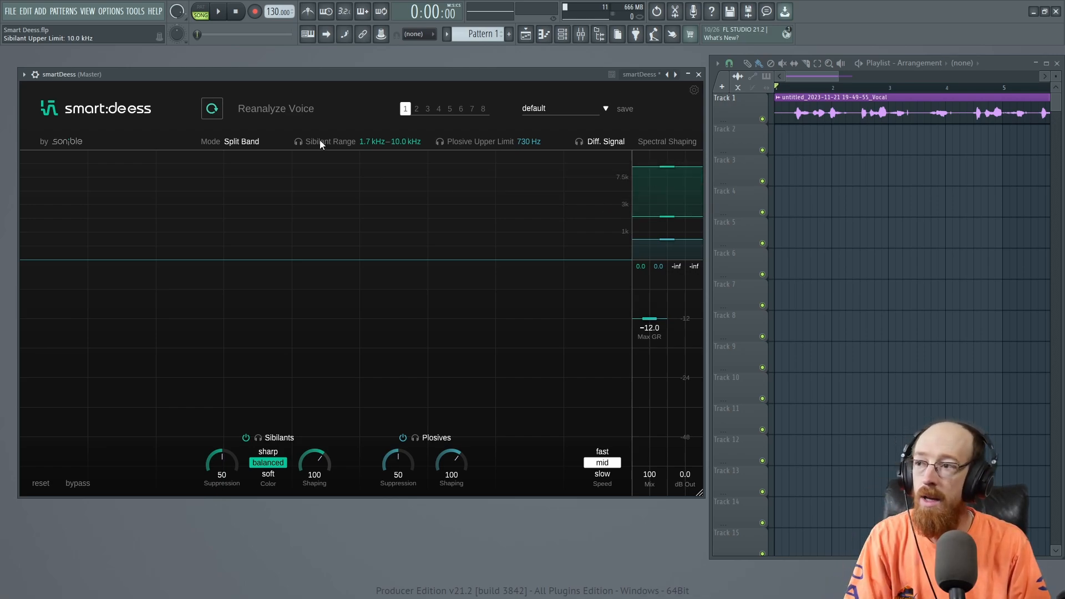
left_click(242, 142)
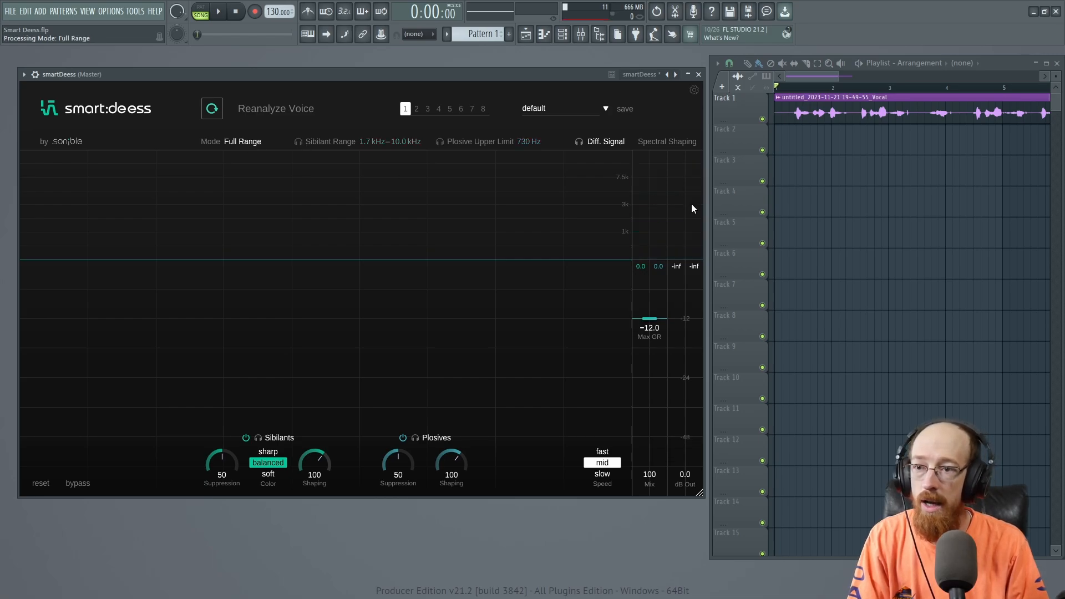
mouse_move(683, 219)
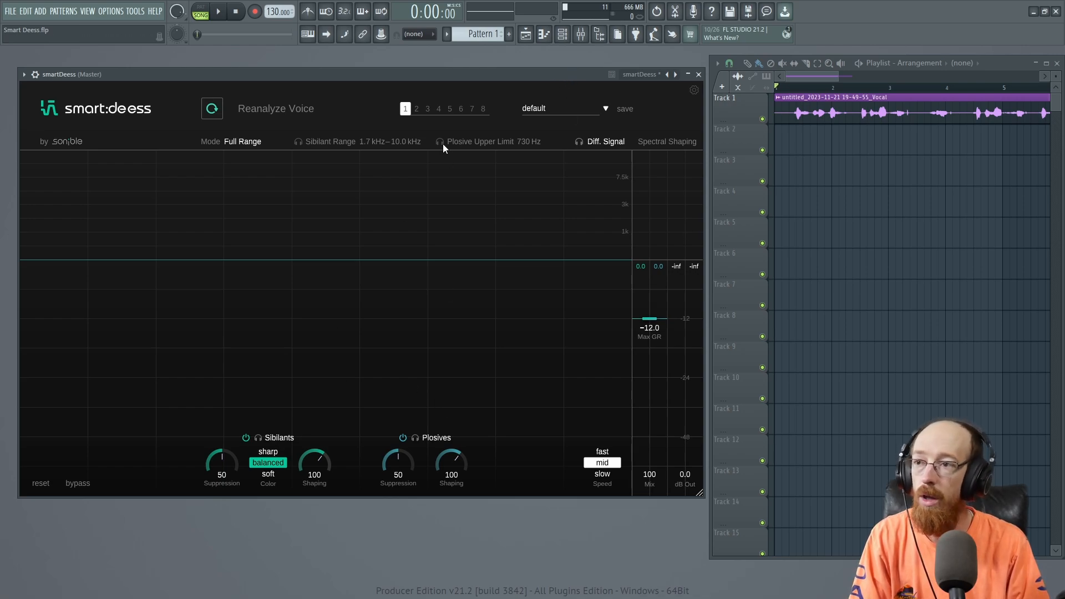
left_click(222, 11)
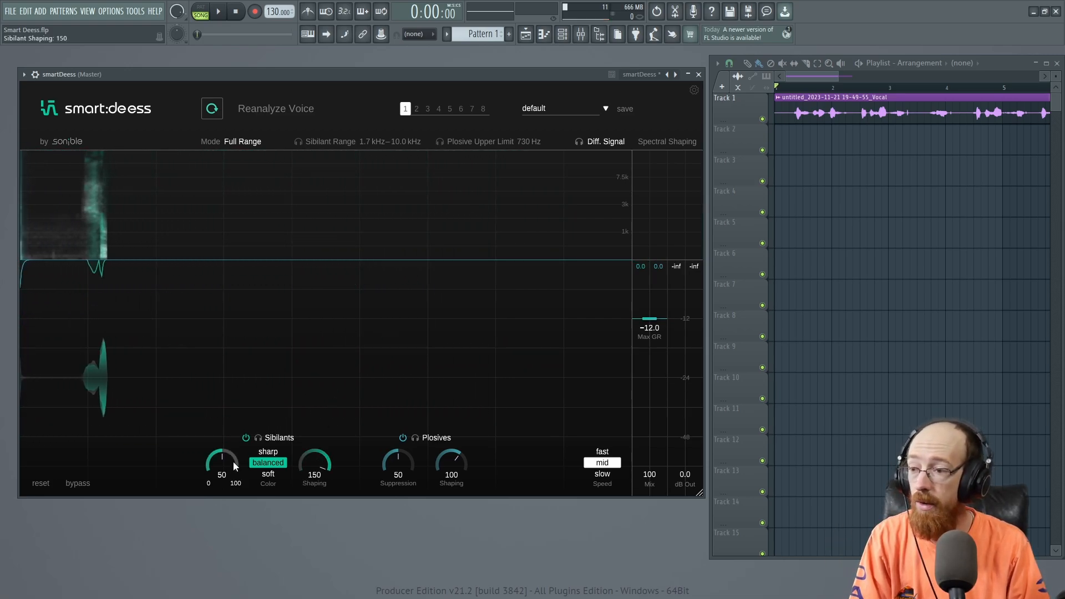
Adjust sibilant suppression down, then raise it to 100
left_click_drag(221, 462, 221, 442)
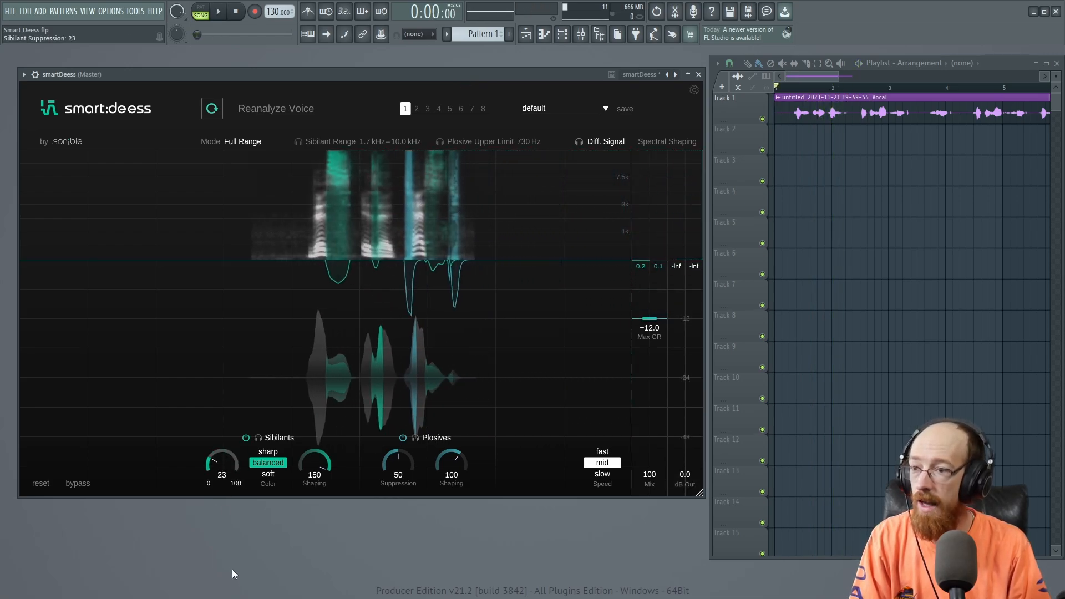
left_click_drag(222, 462, 222, 489)
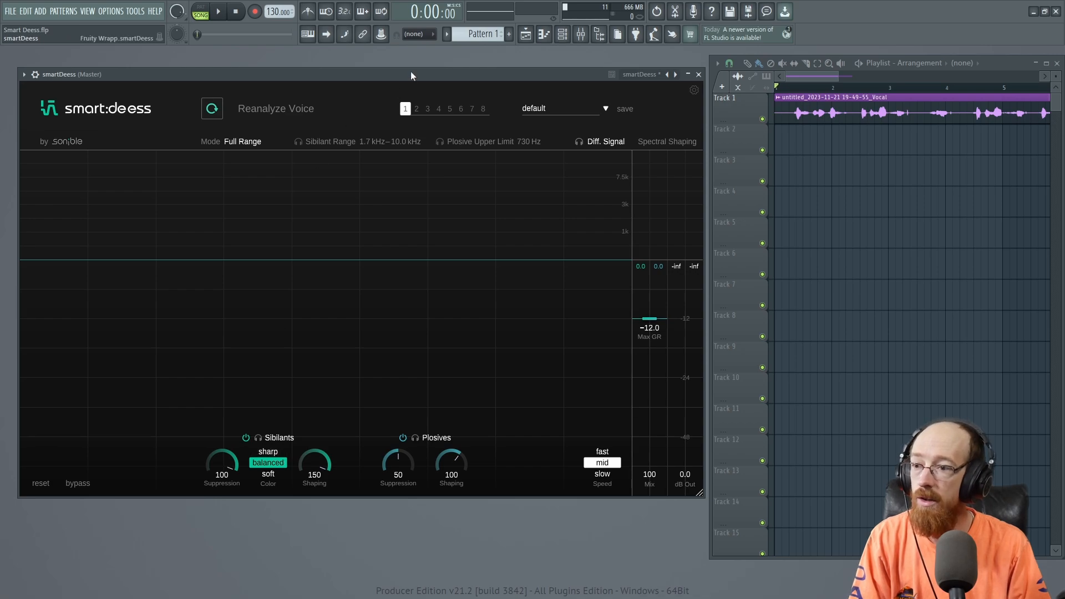
Audition the sharp and soft sibilant colours, then settle on balanced
left_click(267, 451)
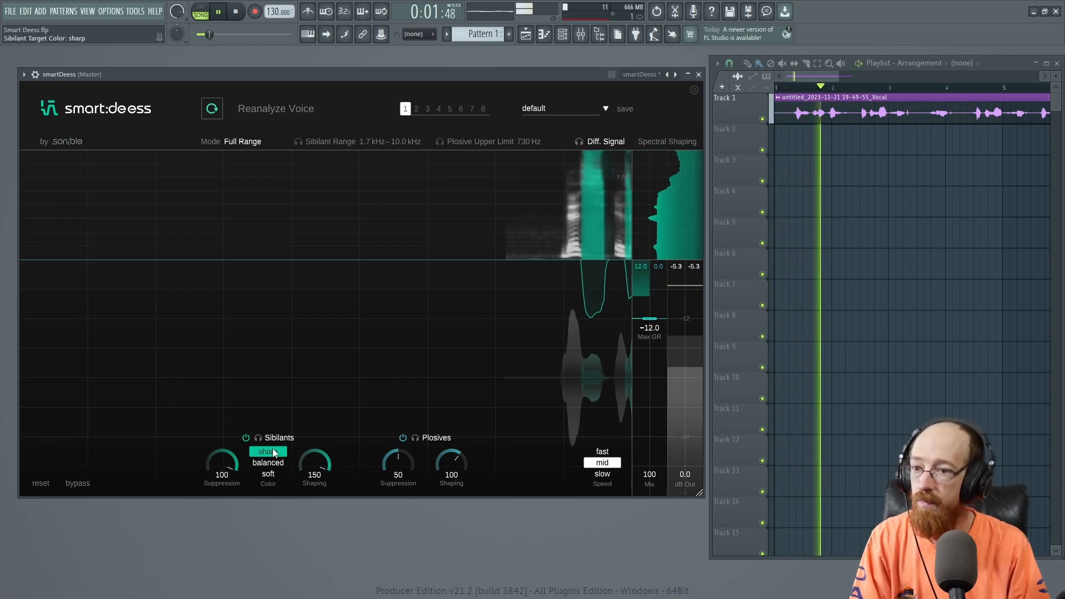
left_click(267, 473)
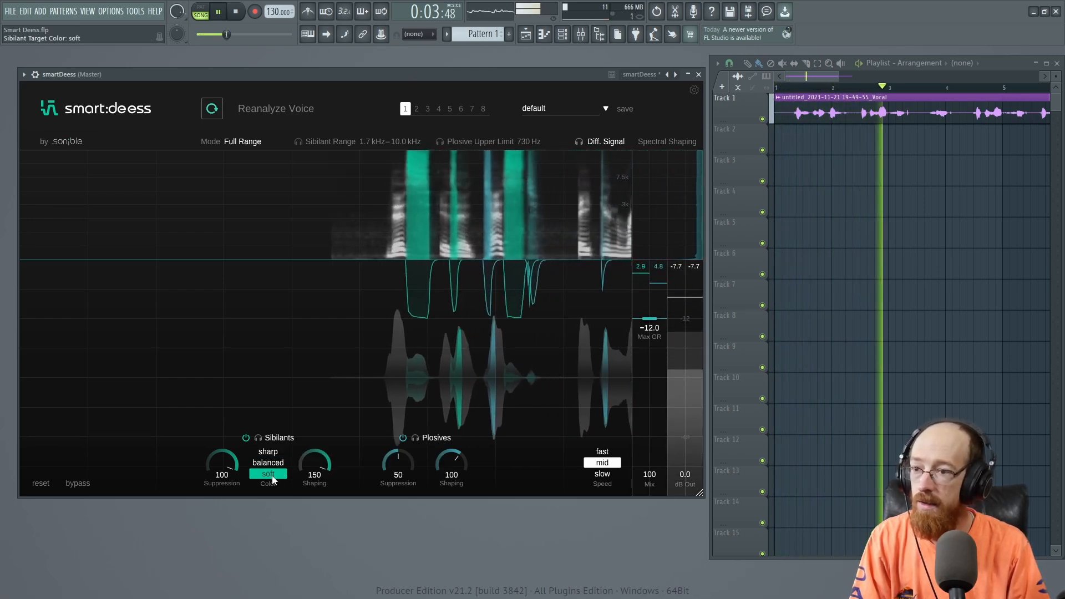
left_click(267, 451)
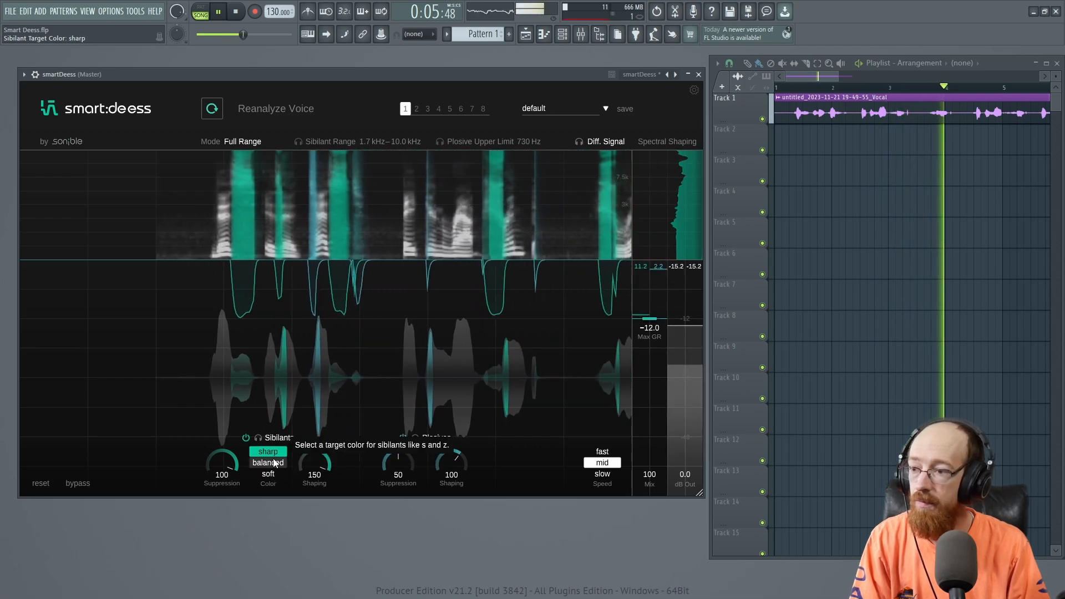
left_click(267, 462)
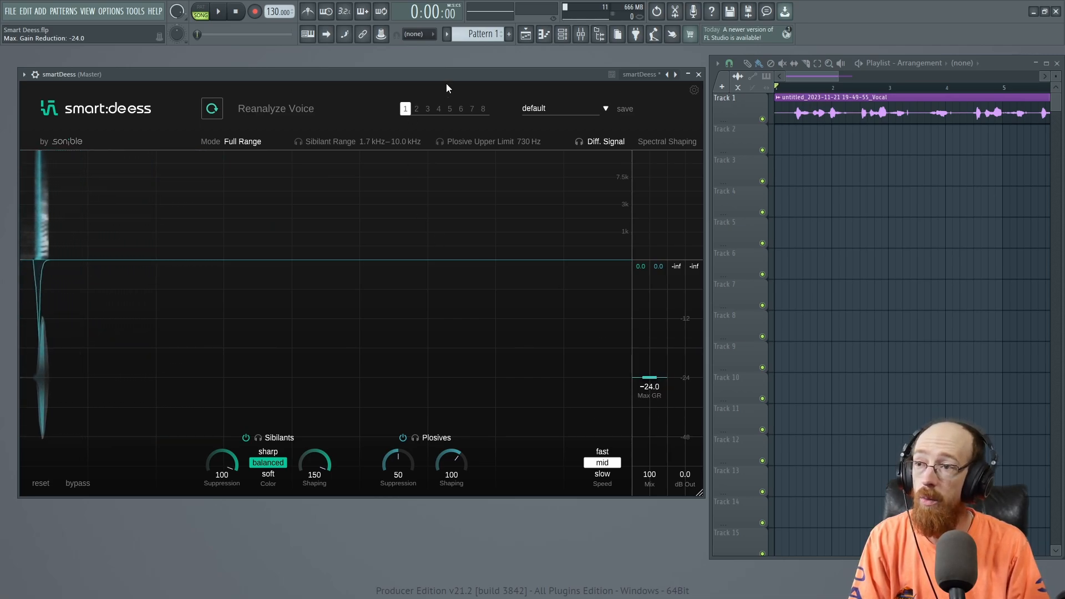
Set max gain reduction around -15.9, sibilant suppression 50 and shaping 100
left_click(221, 12)
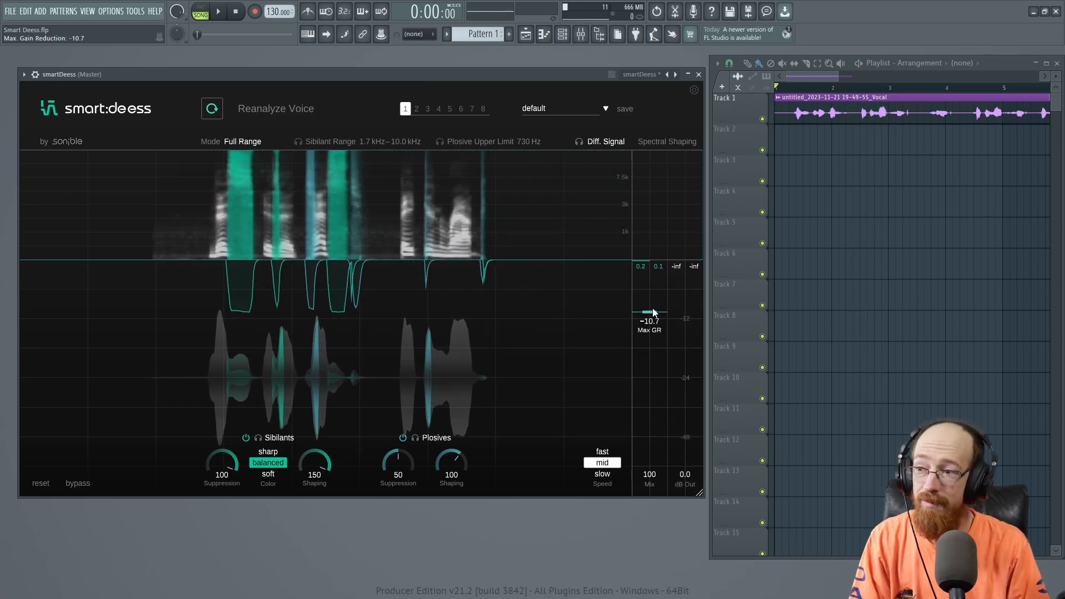
mouse_move(659, 333)
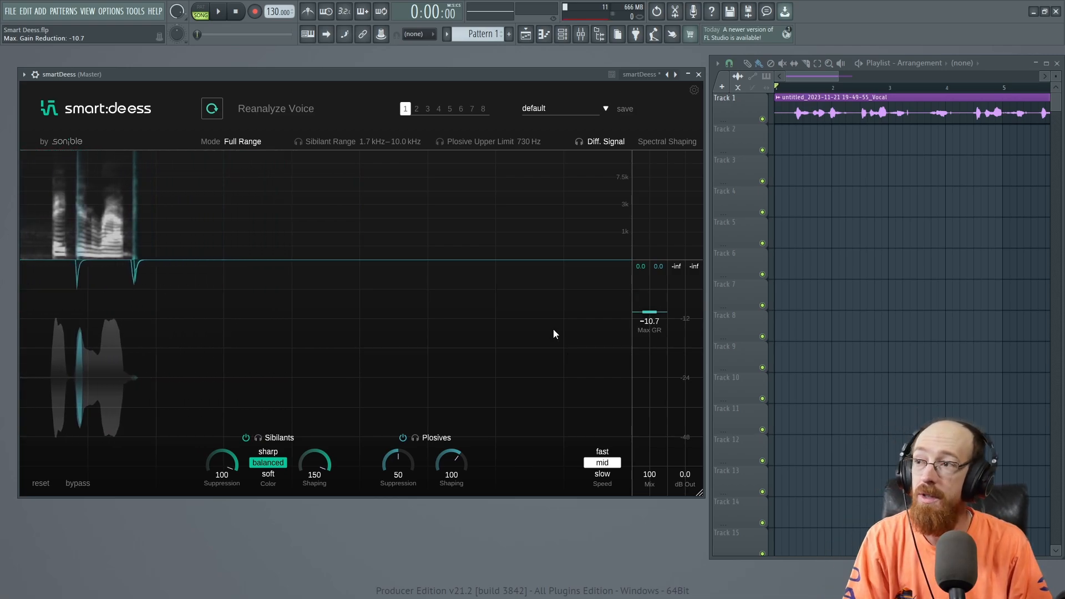
left_click(212, 109)
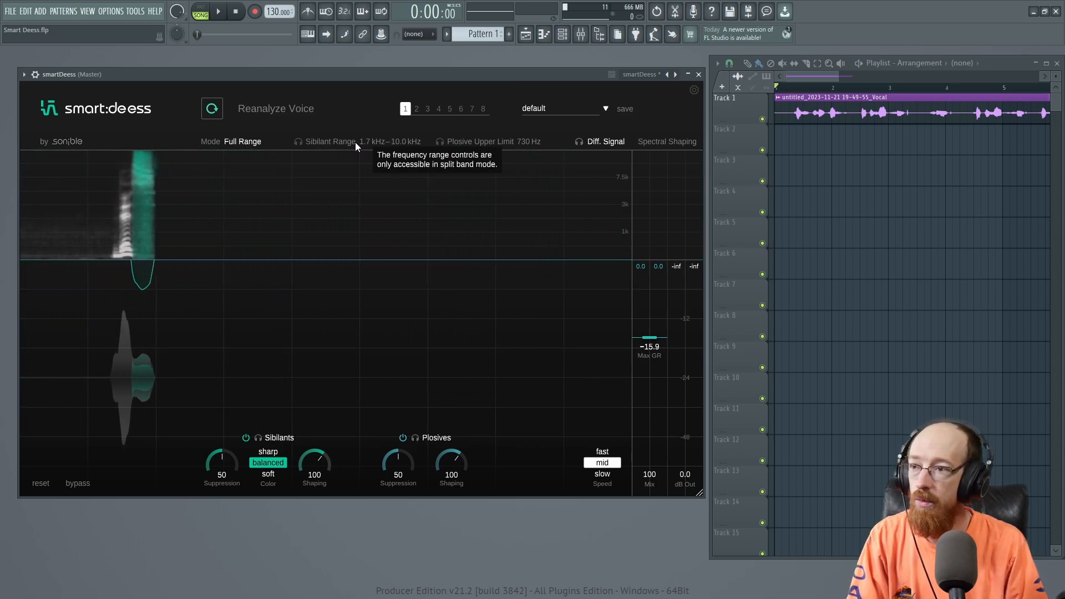
Switch to split-band mode with plosive upper limit 1.2 kHz and turn sibilant processing off
left_click(242, 142)
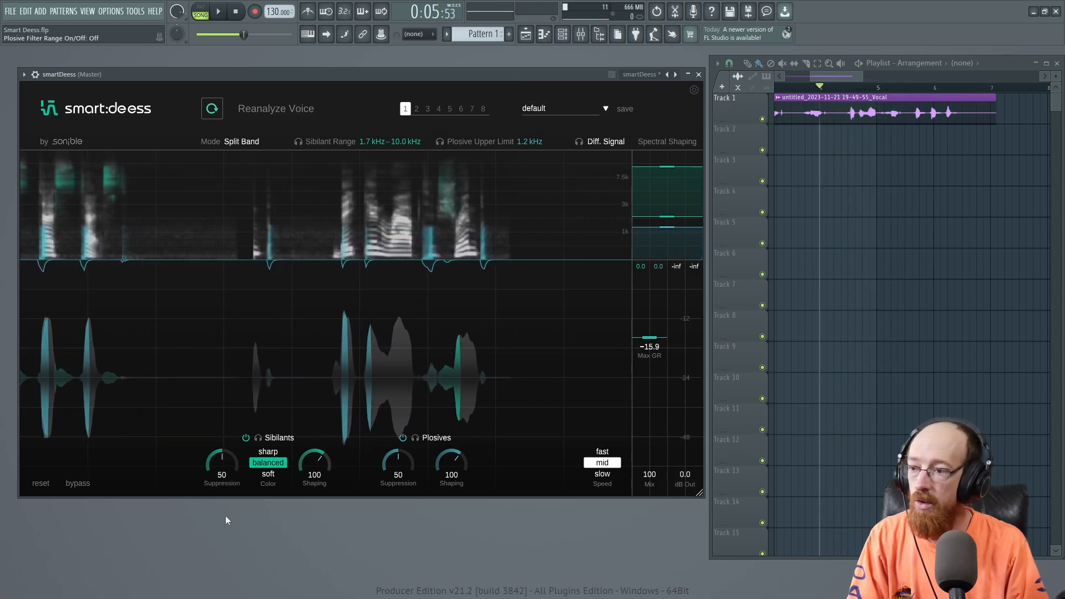
left_click(246, 438)
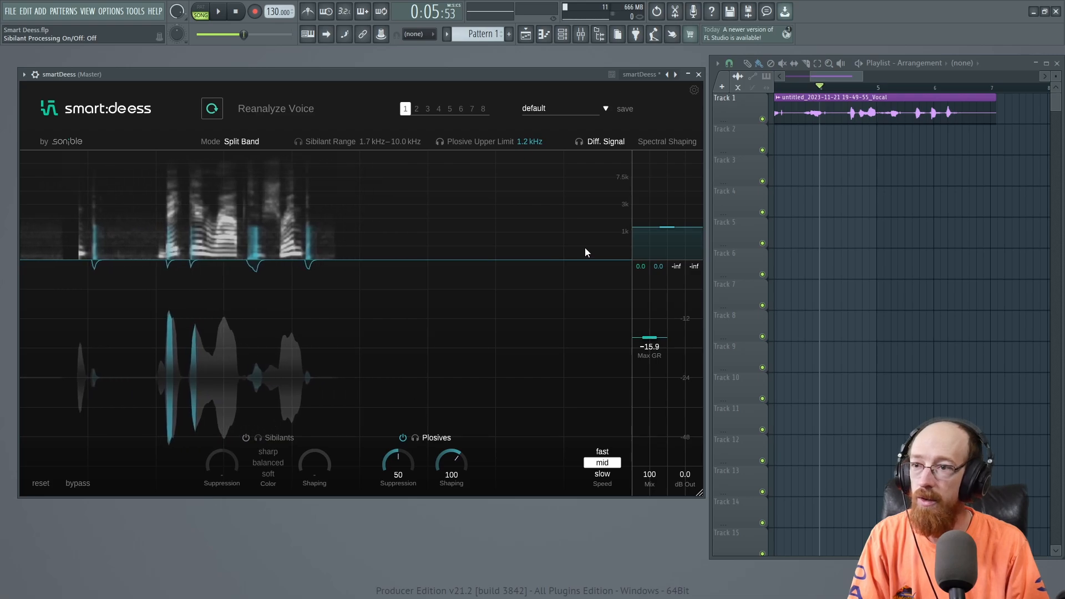
Return to full-range mode, push plosive shaping to 150, toggle plosives to hear the effect, and re-enable sibilants
left_click(241, 141)
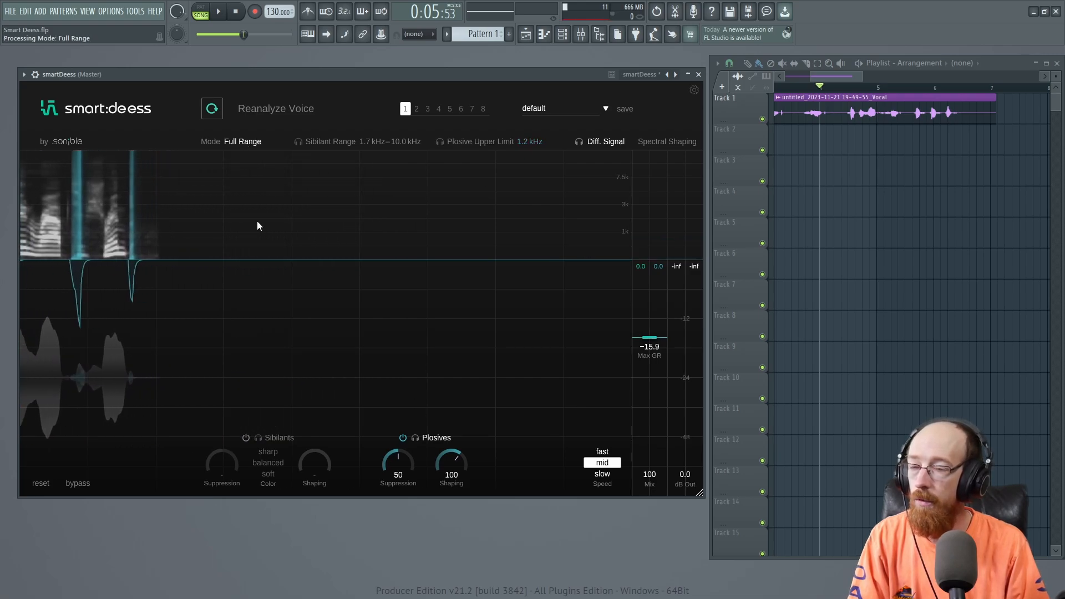
left_click_drag(452, 462, 452, 448)
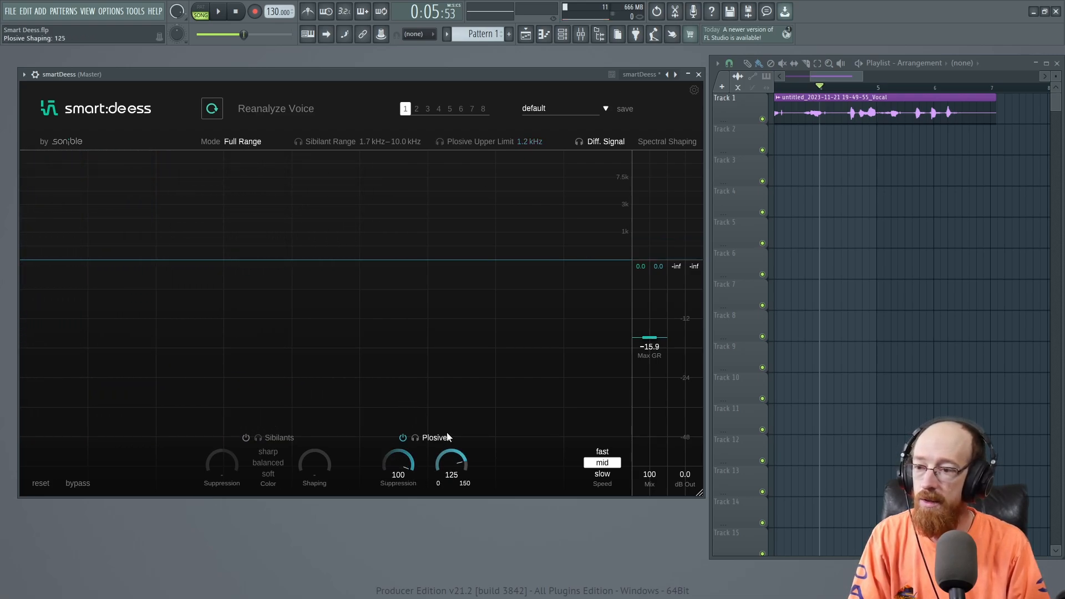
left_click_drag(451, 461, 452, 444)
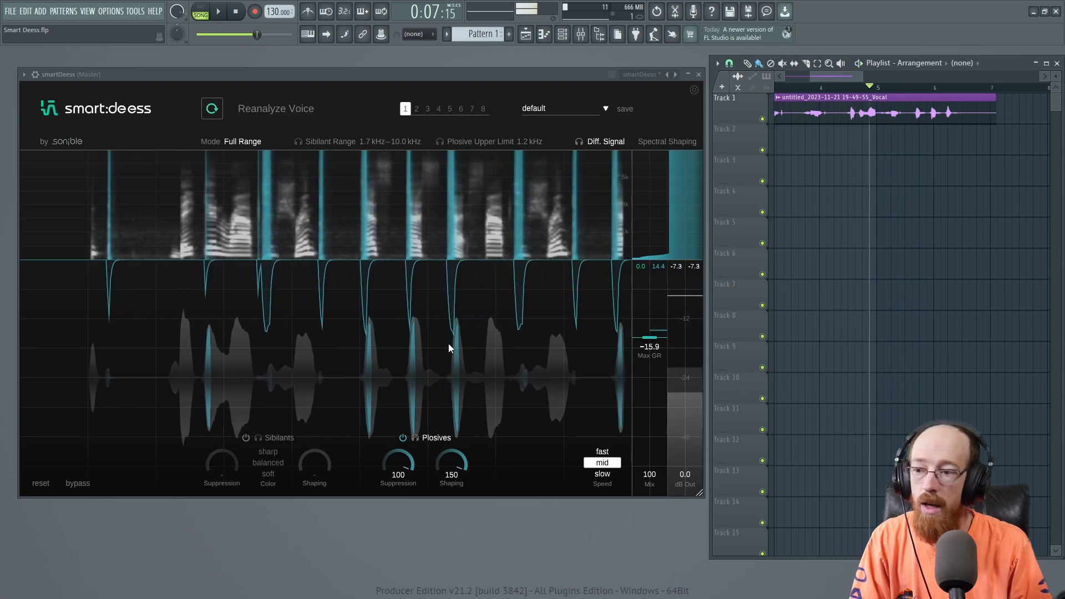
left_click(402, 438)
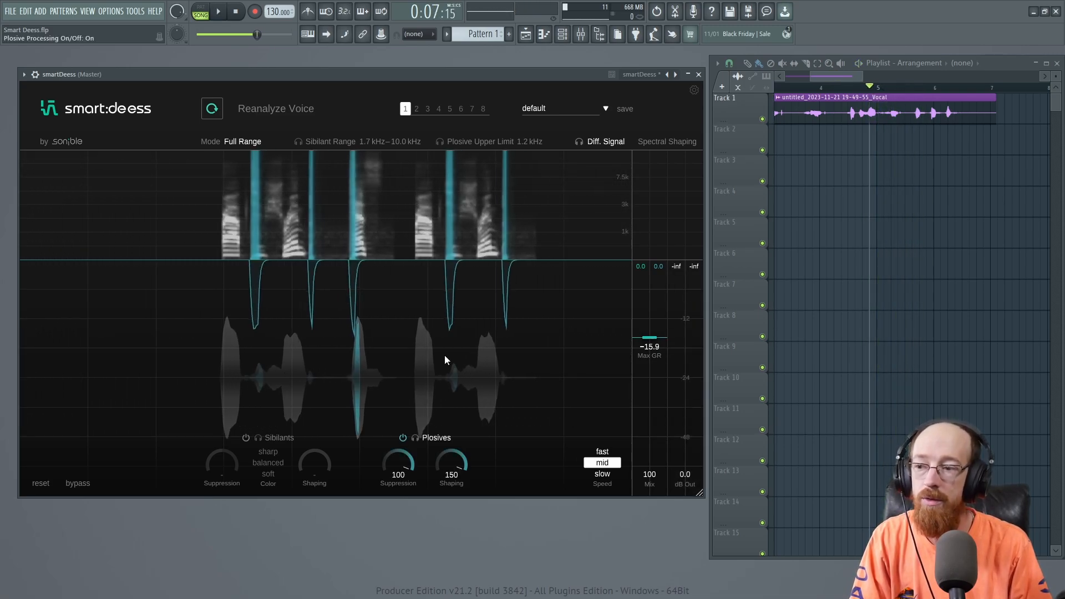
left_click(221, 11)
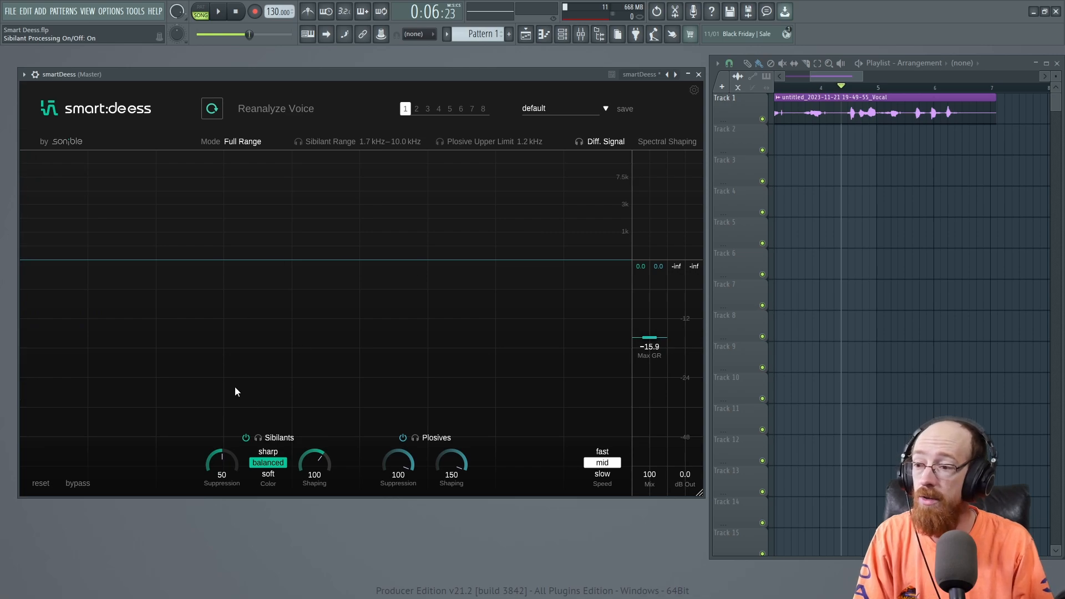
Raise sibilant suppression to 68, narrow the sibilant range to 1.7–9.2 kHz in split band, and enable the difference signal
left_click_drag(221, 456, 221, 442)
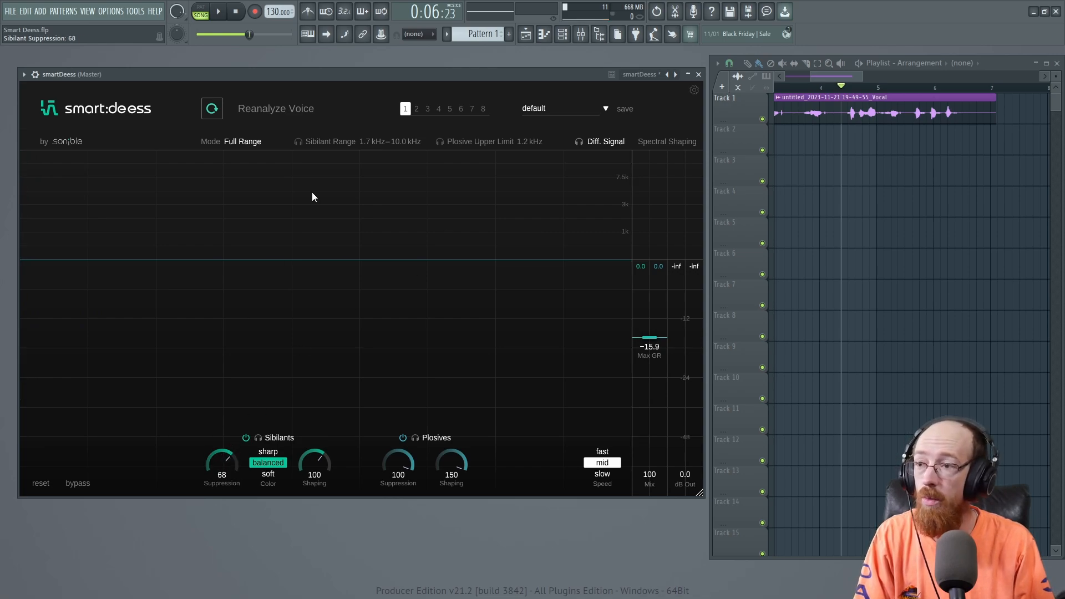
left_click(242, 142)
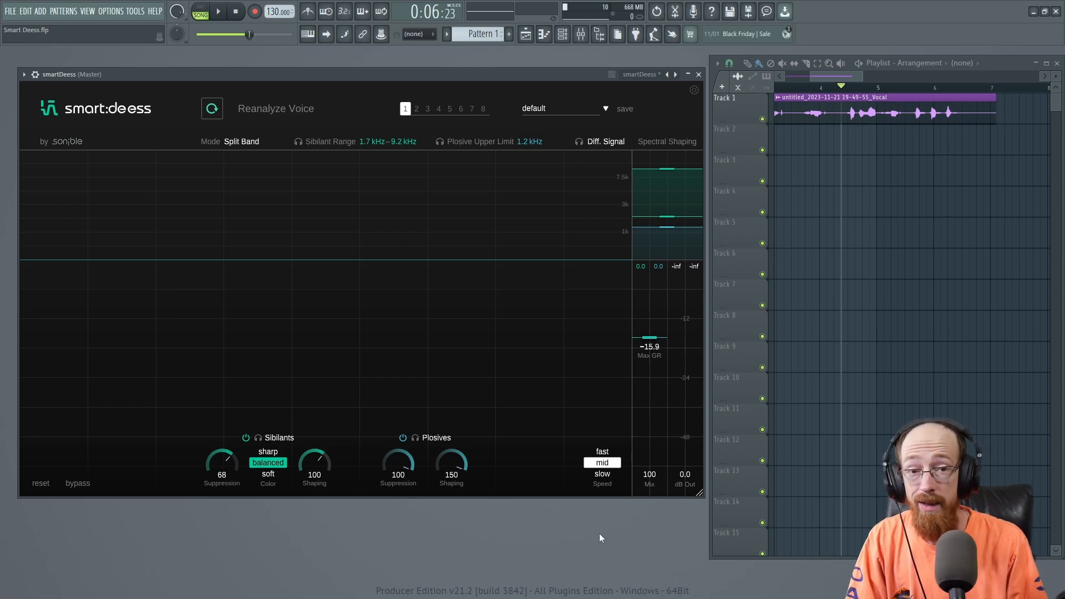
left_click(606, 142)
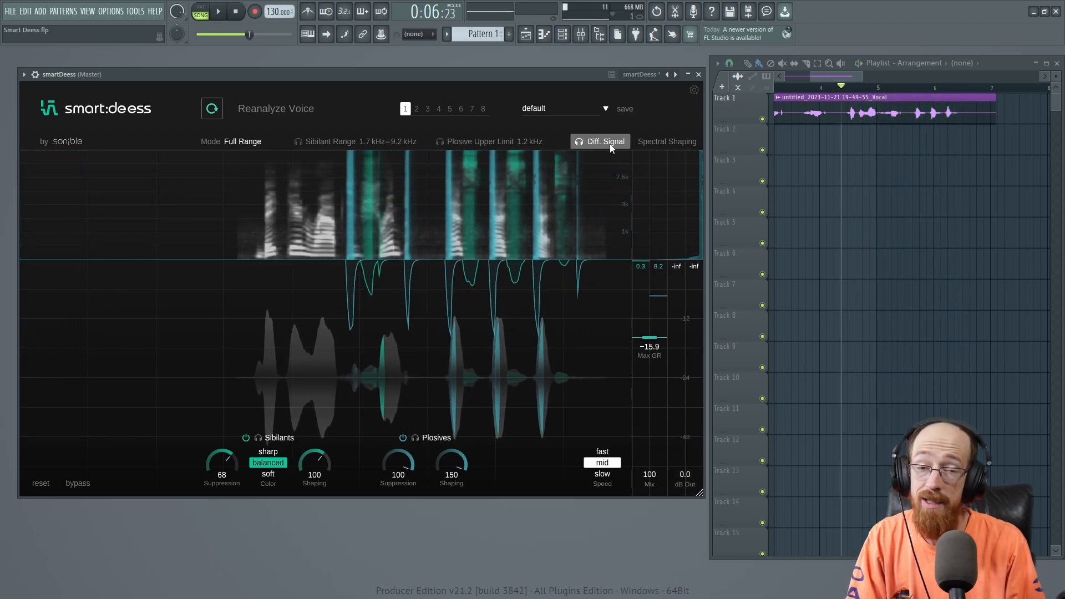
Flip through split-band and back to full range, then switch difference-signal monitoring off
left_click(242, 142)
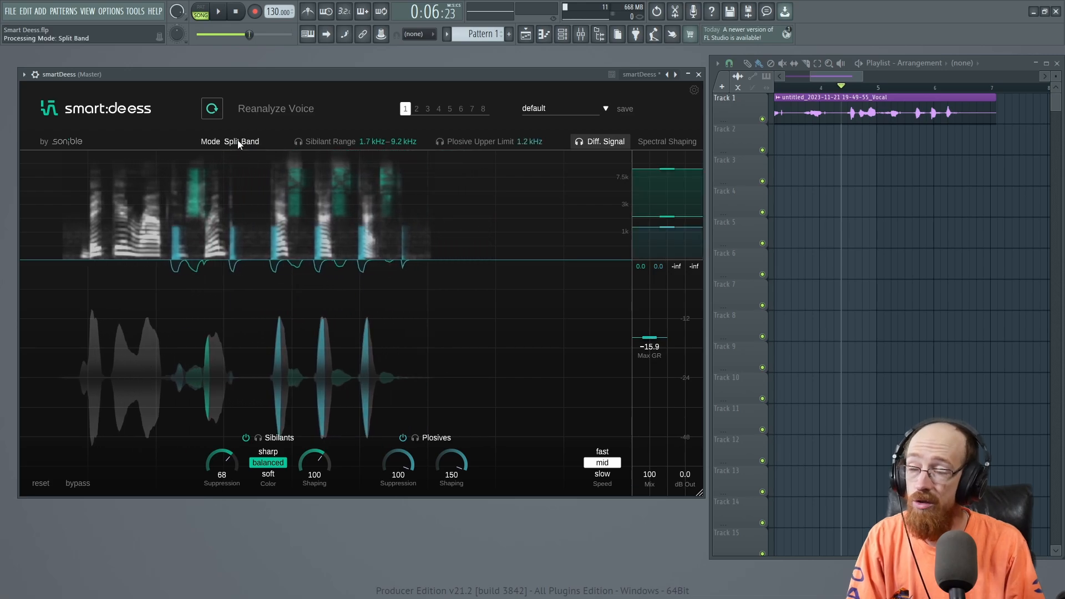
left_click(242, 142)
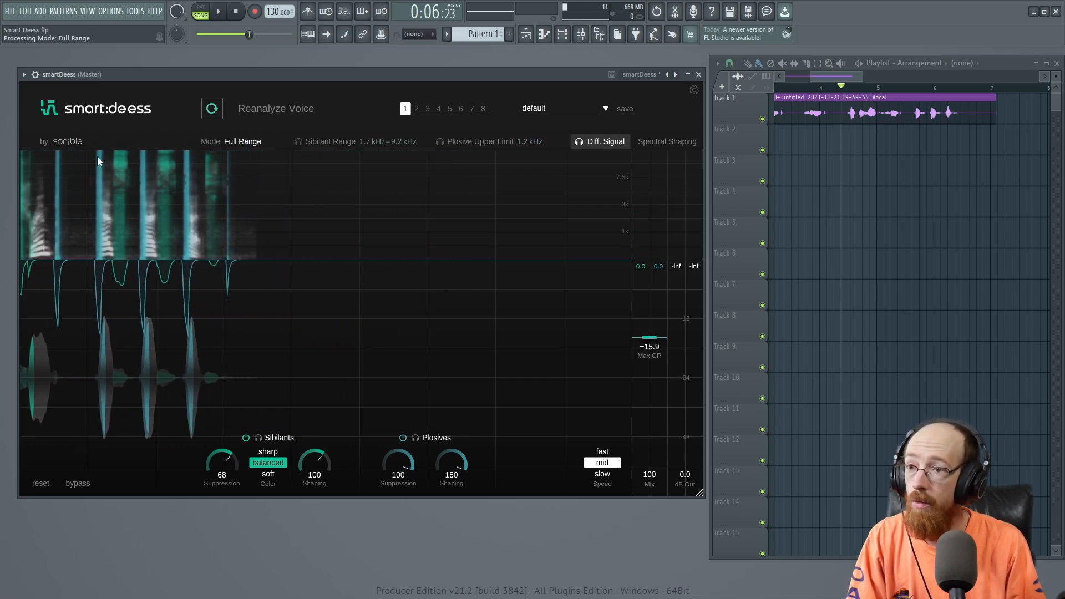
left_click(605, 142)
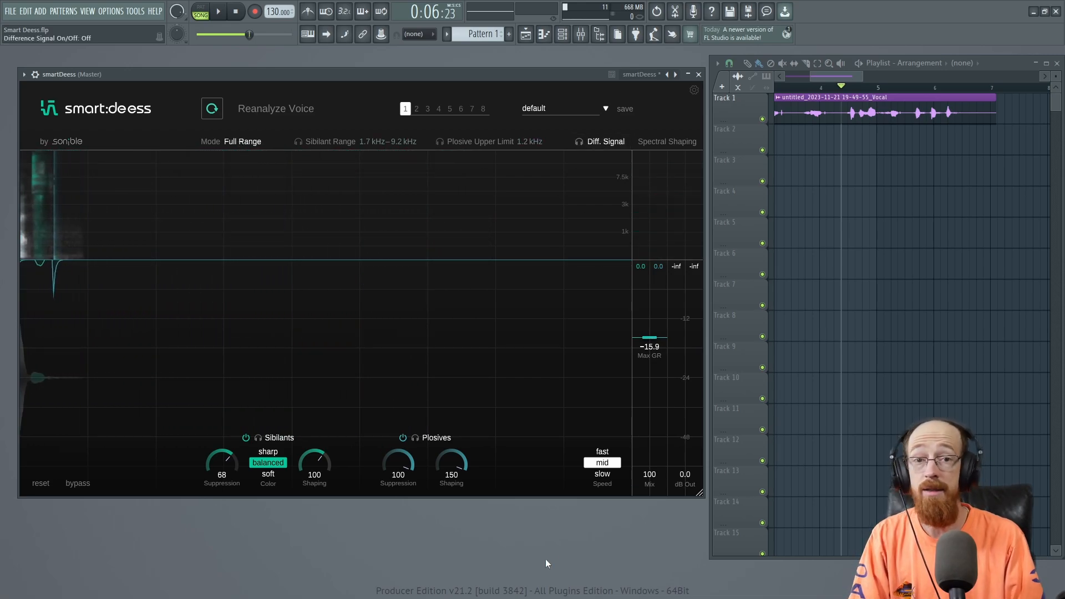